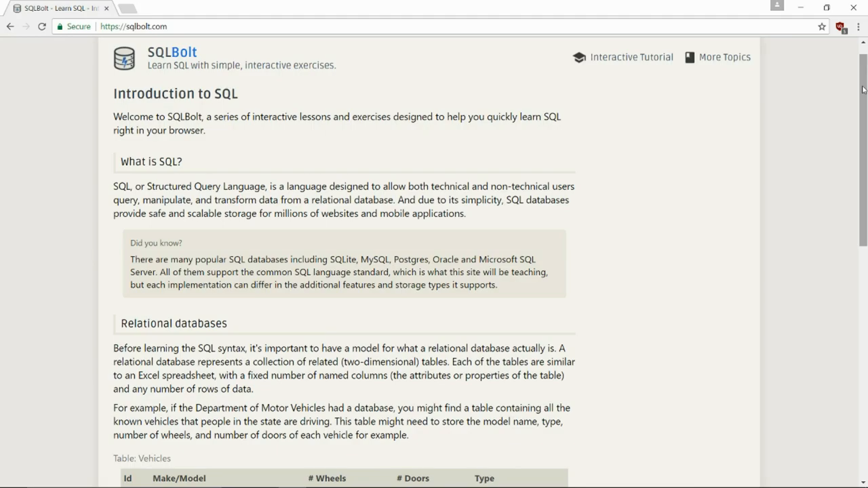
Step: Open SQL Lesson 1: SELECT queries 101 from the SQLBolt home page
scroll(down, 3)
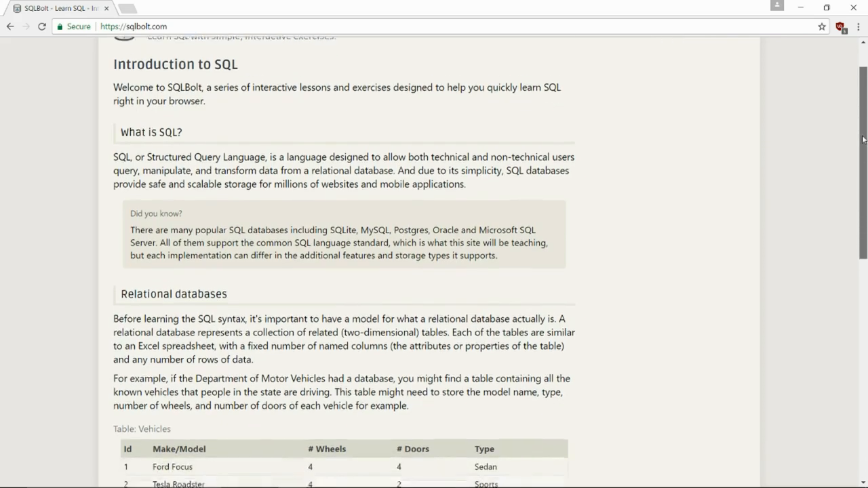
scroll(down, 3)
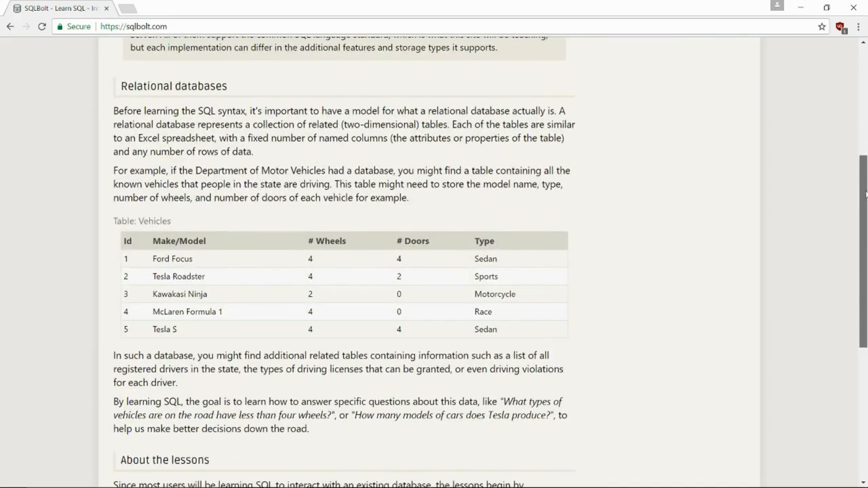
scroll(down, 3)
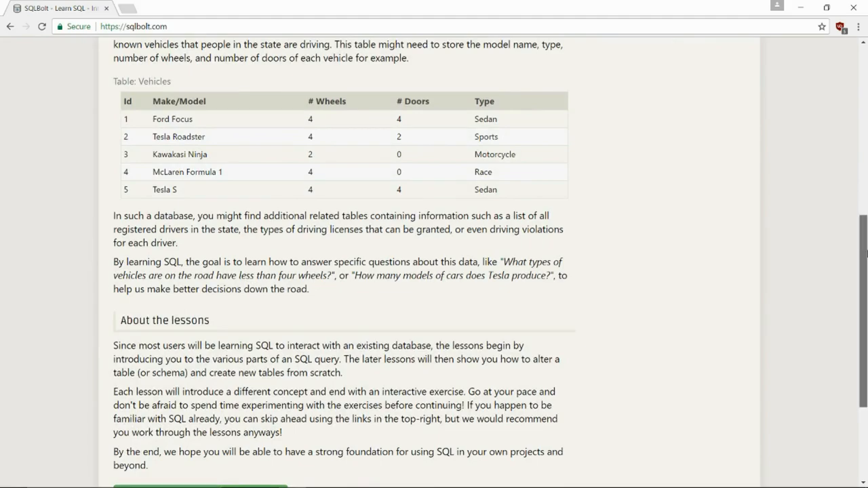
scroll(down, 3)
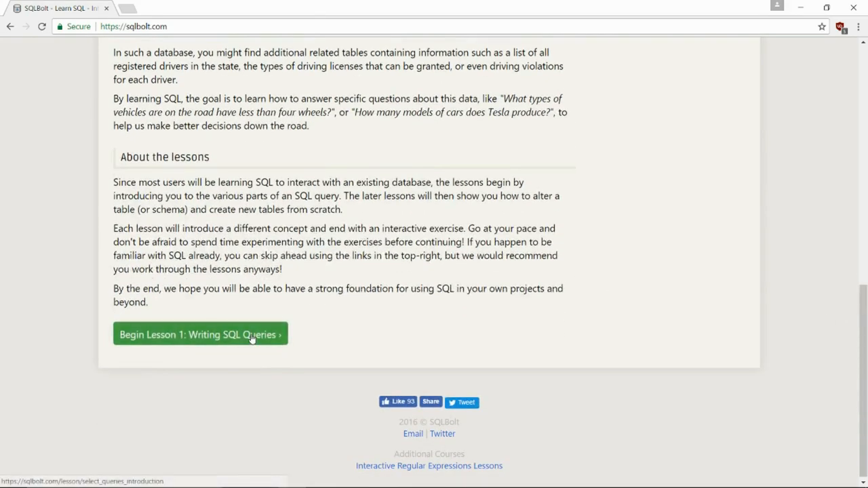
click(200, 335)
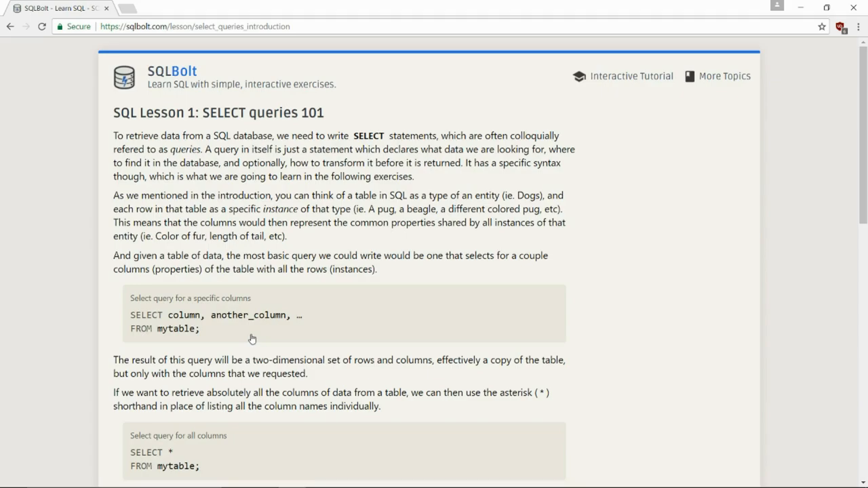
mouse_move(451, 386)
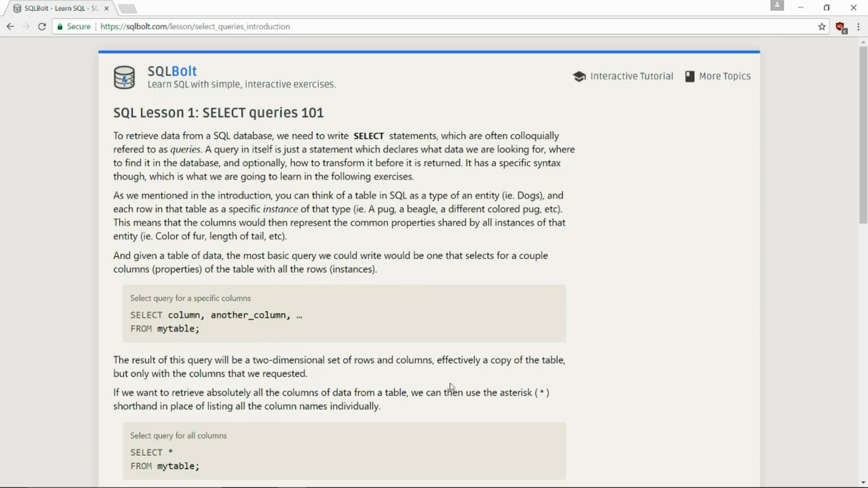
mouse_move(585, 195)
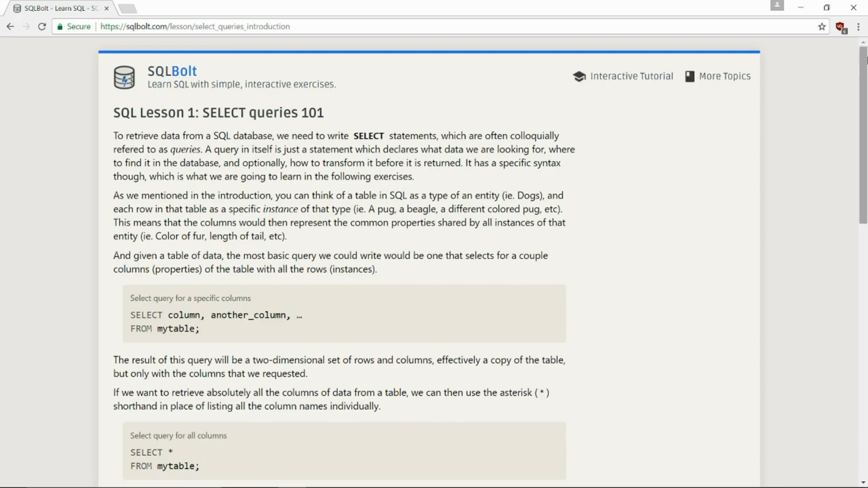
Step: Read down through the lesson text to the Movies table exercise
scroll(down, 3)
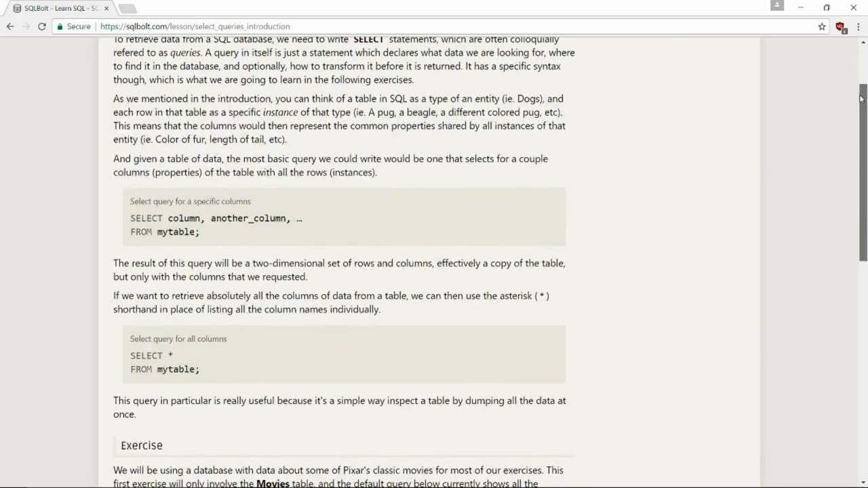
scroll(up, 3)
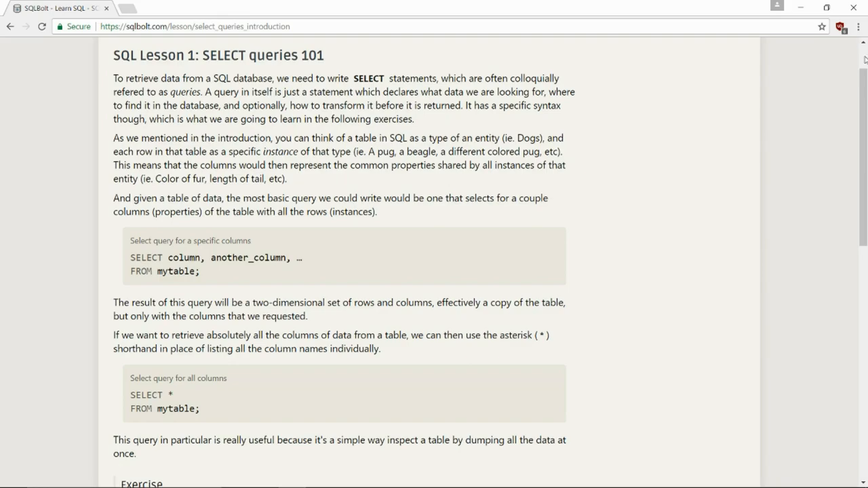
scroll(down, 3)
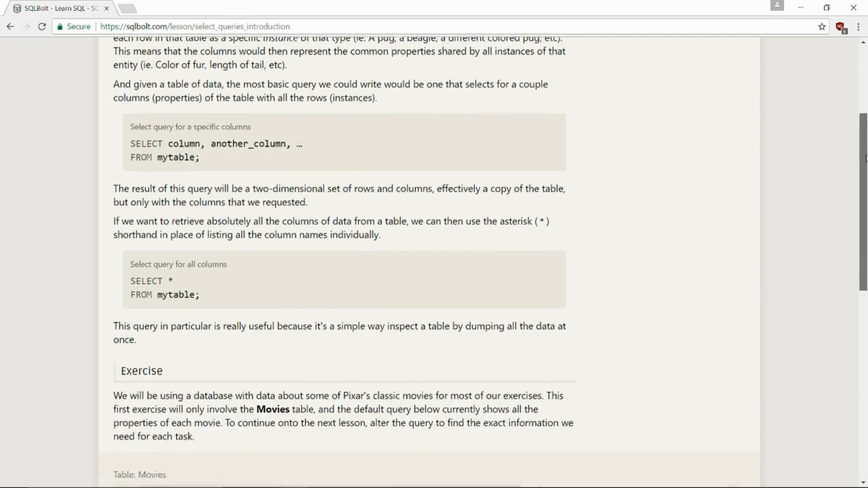
scroll(down, 3)
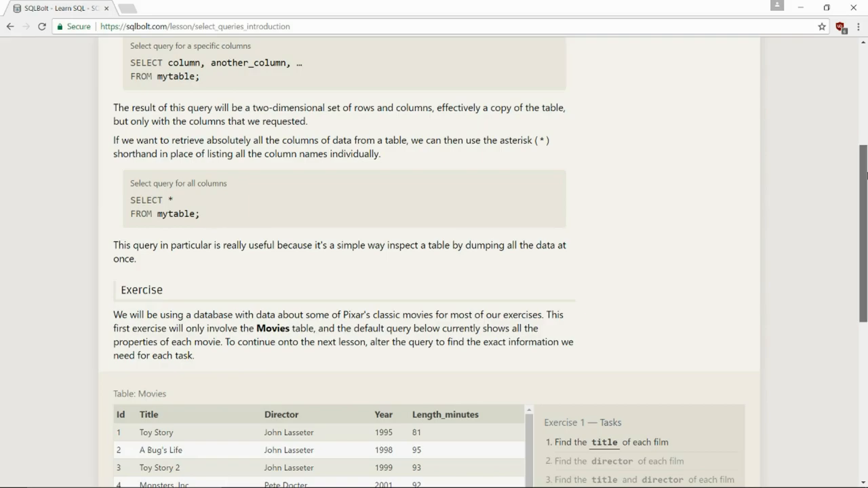
scroll(down, 3)
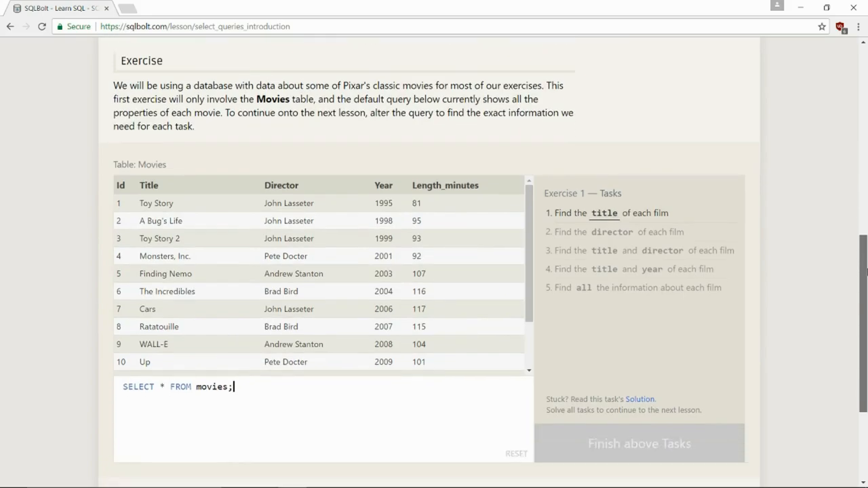
scroll(down, 3)
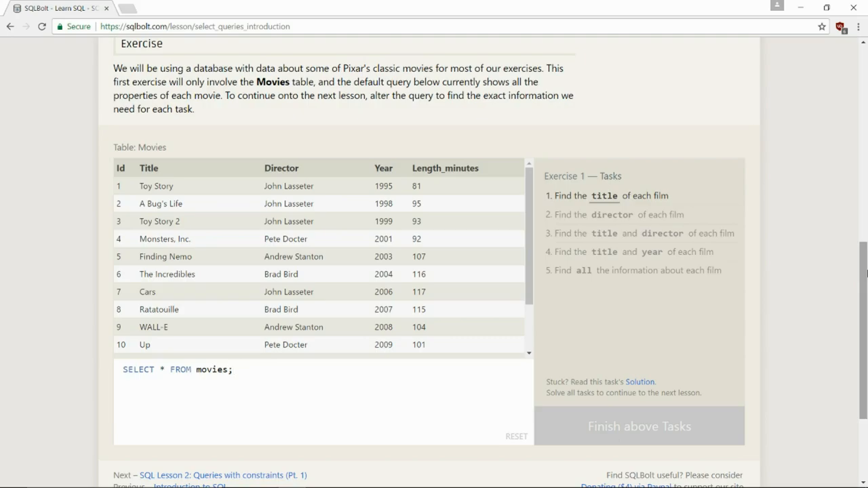
Step: Replace * with title so the query returns only film titles
click(234, 370)
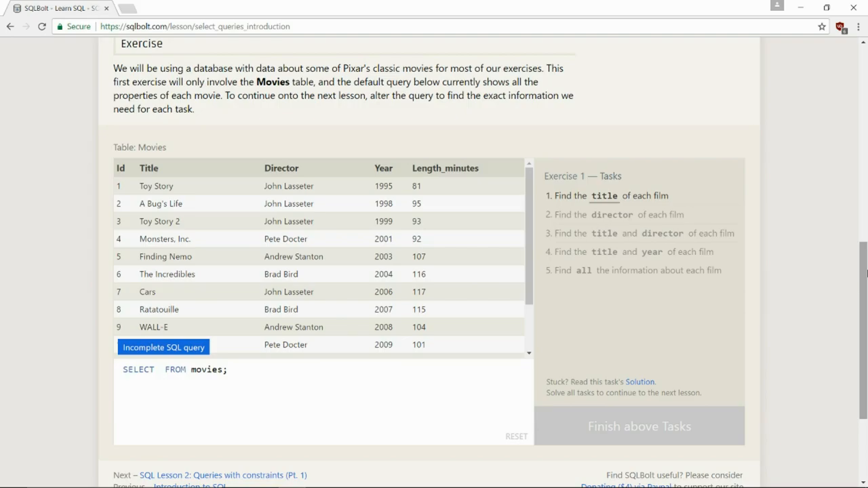
text(title)
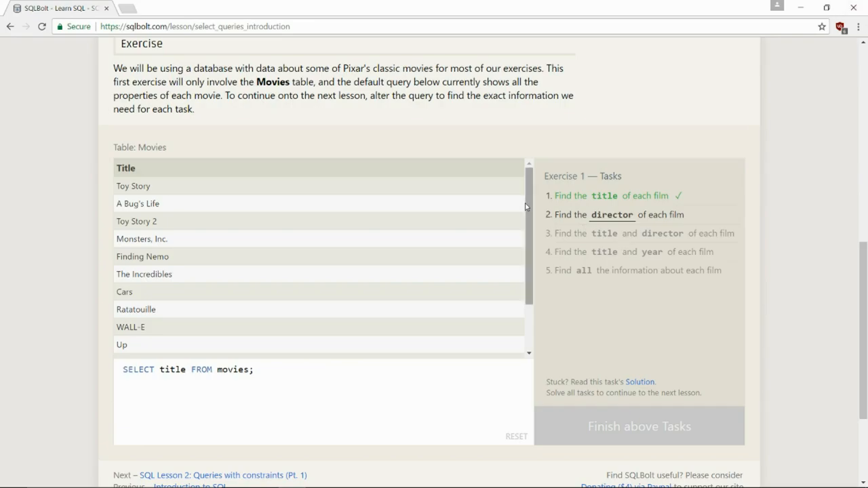
scroll(down, 3)
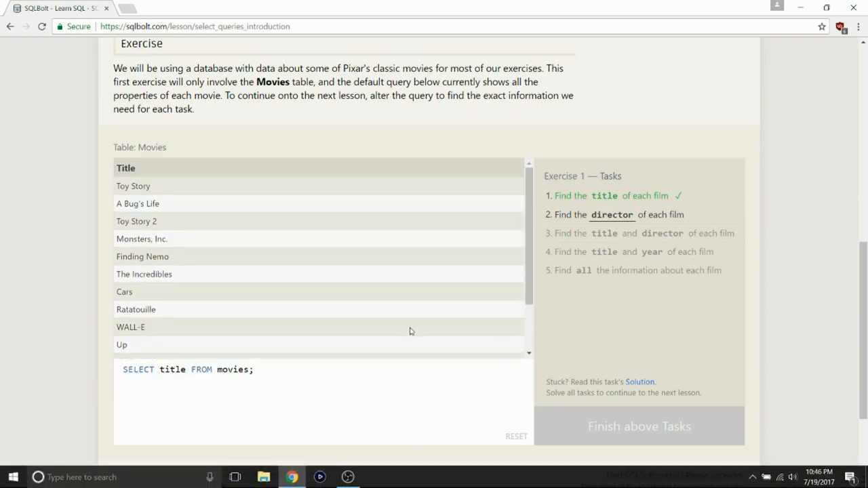
Step: Select the whole title query in the editor to clear it
click(516, 436)
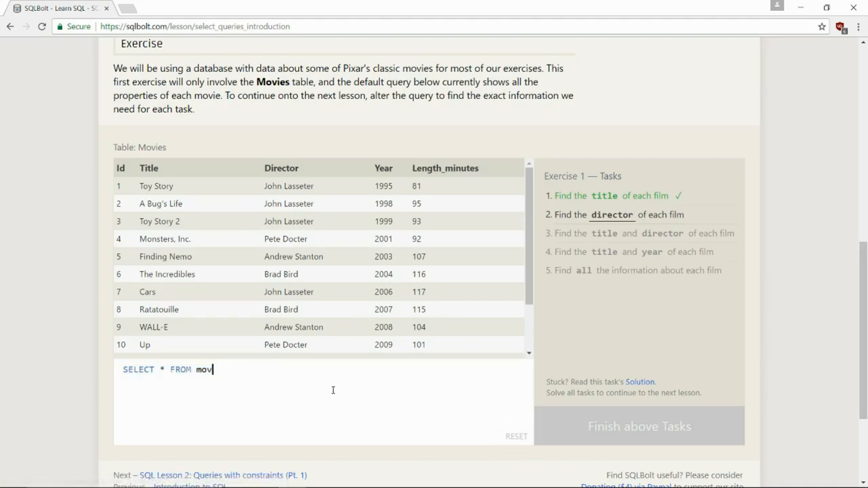
key(ctrl+a)
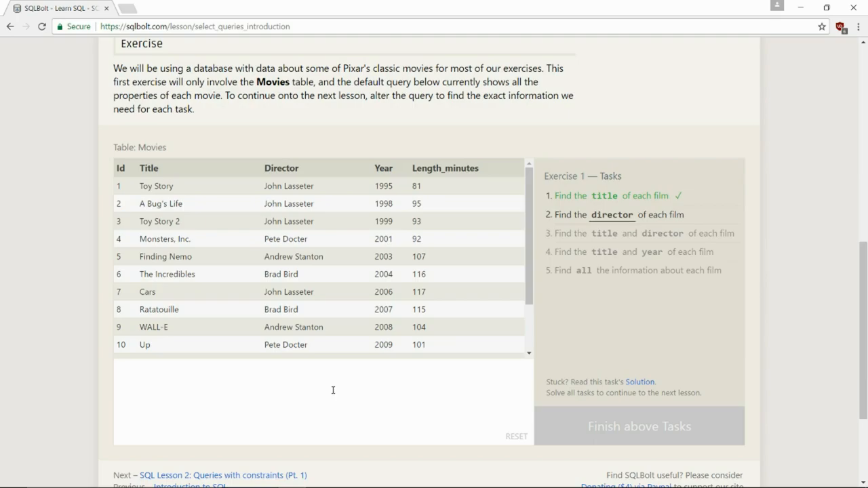
Step: Type 'select director from movies;' so only the Director column is returned
text(sel)
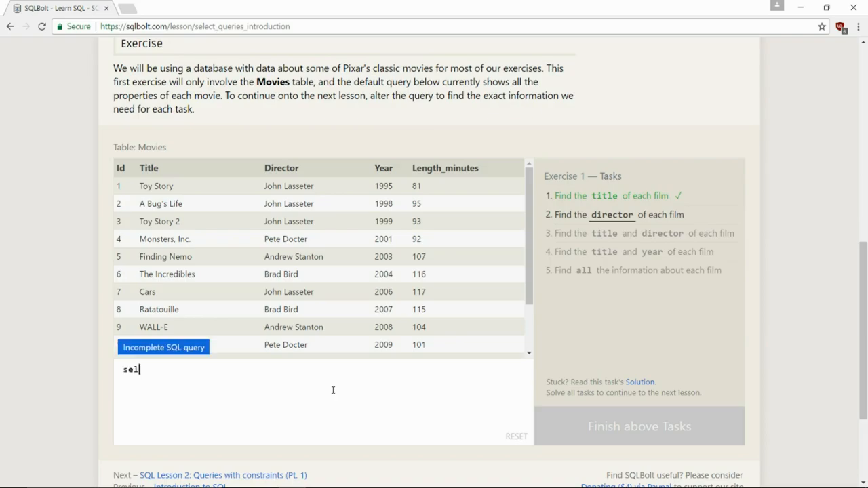
text(ect)
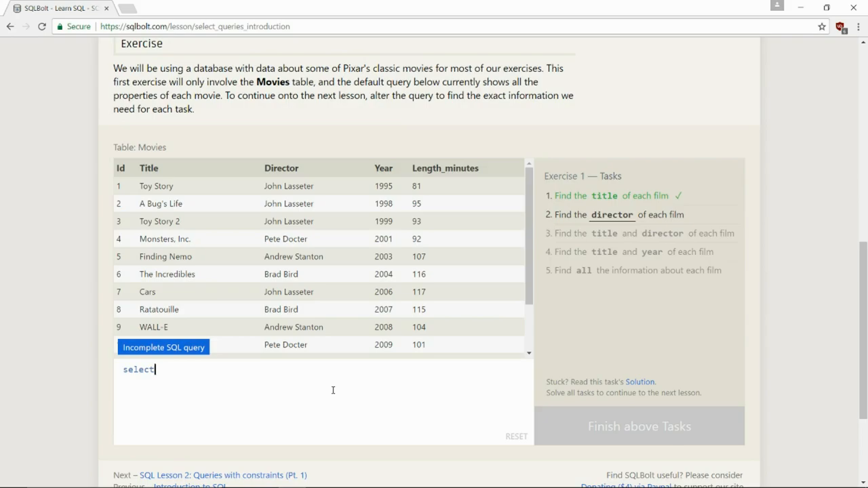
text(d)
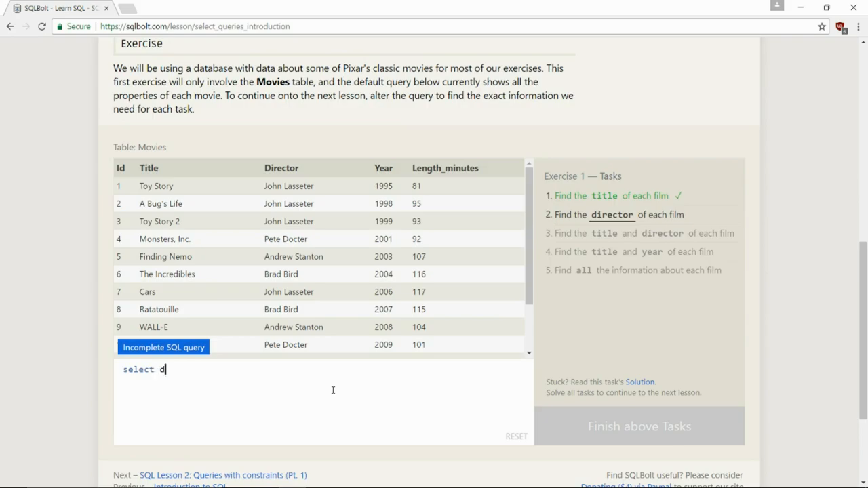
text(irec)
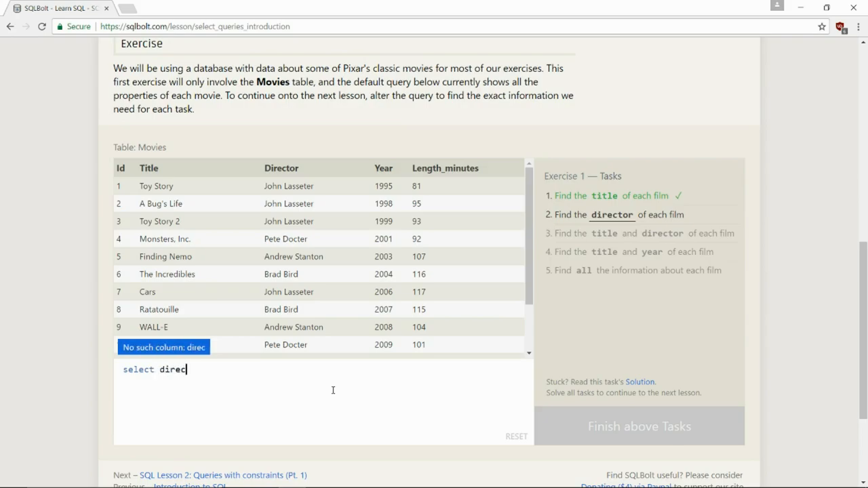
text(tor)
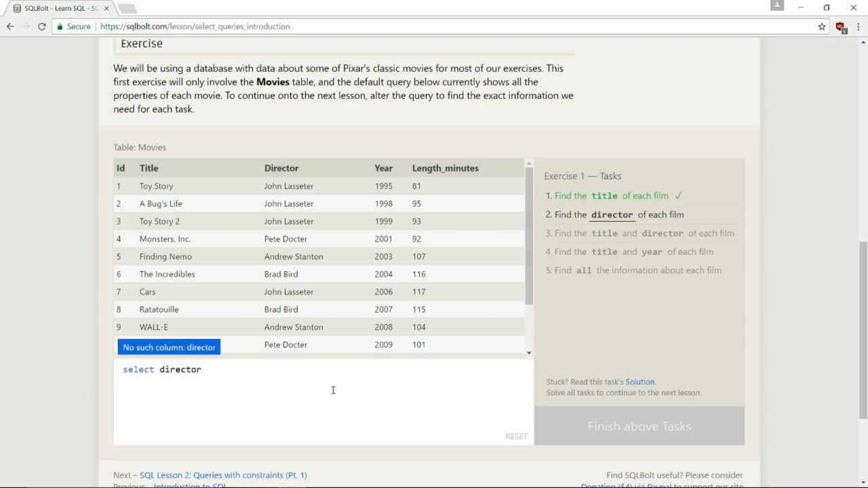
text(from)
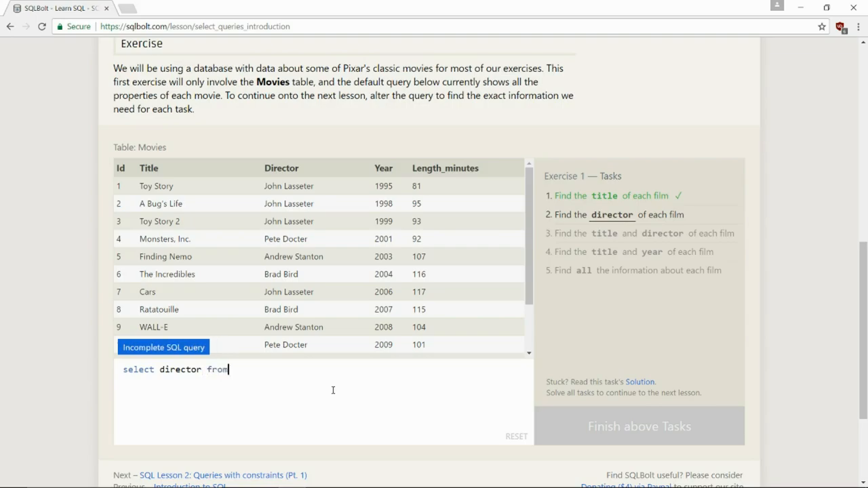
text(movie)
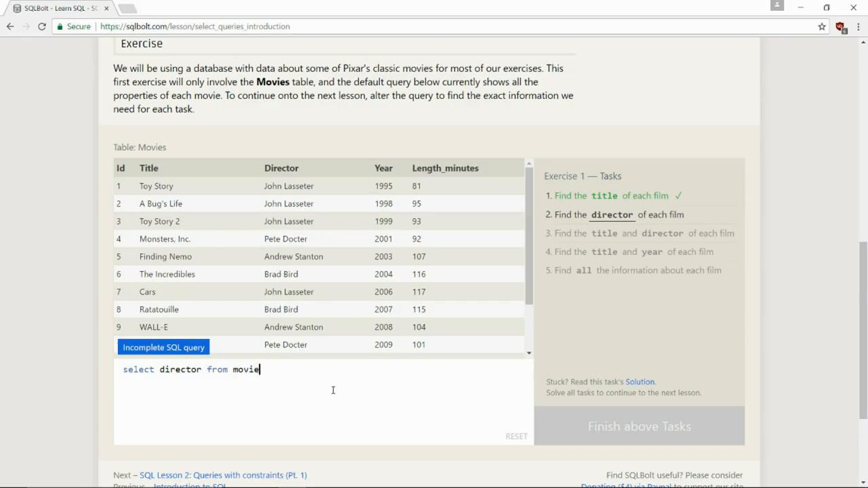
text(s)
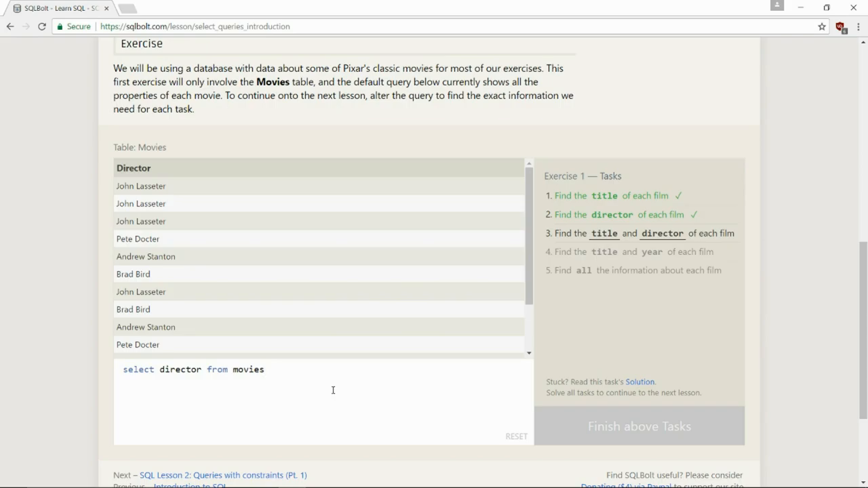
text(;)
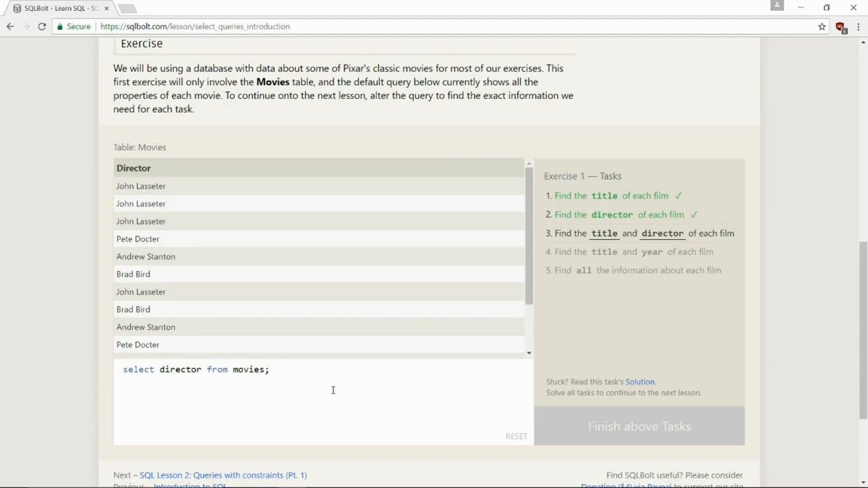
click(266, 370)
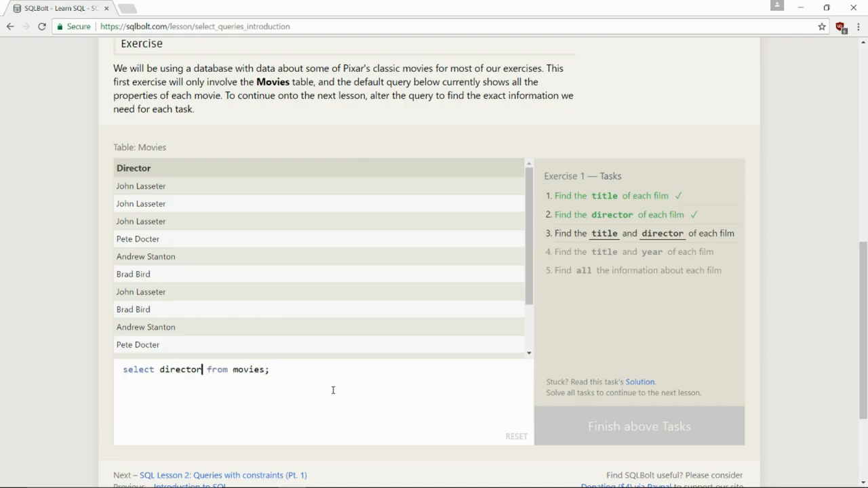
mouse_move(351, 381)
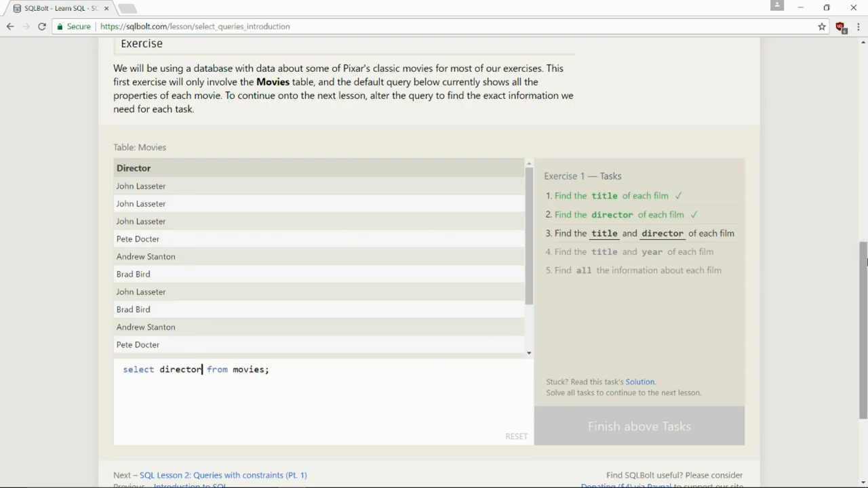
Step: Scroll up to the 'Select query for specific columns' example above the exercise
scroll(up, 3)
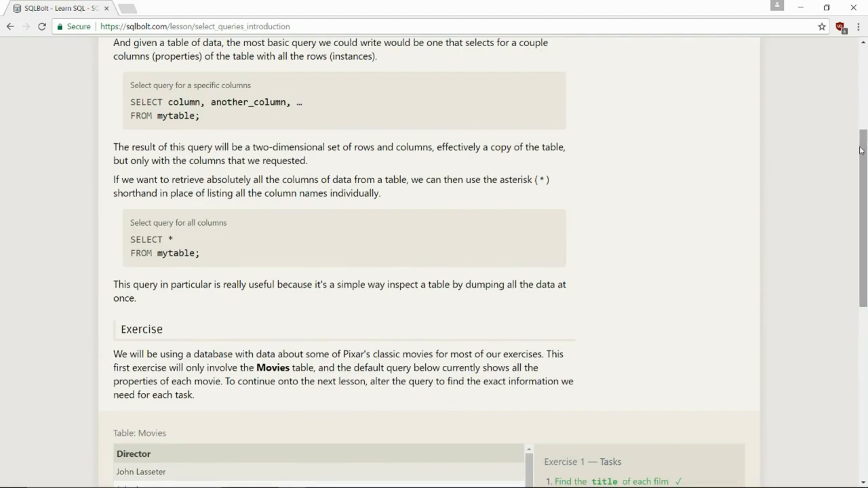
mouse_move(838, 140)
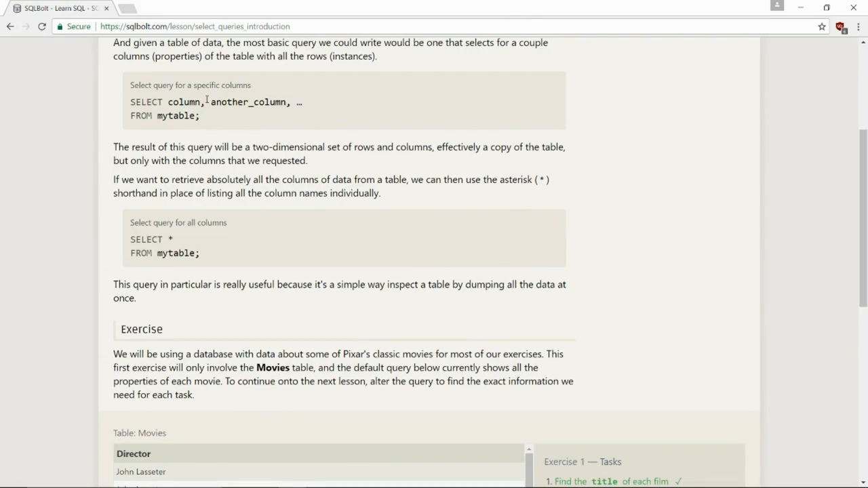
mouse_move(400, 124)
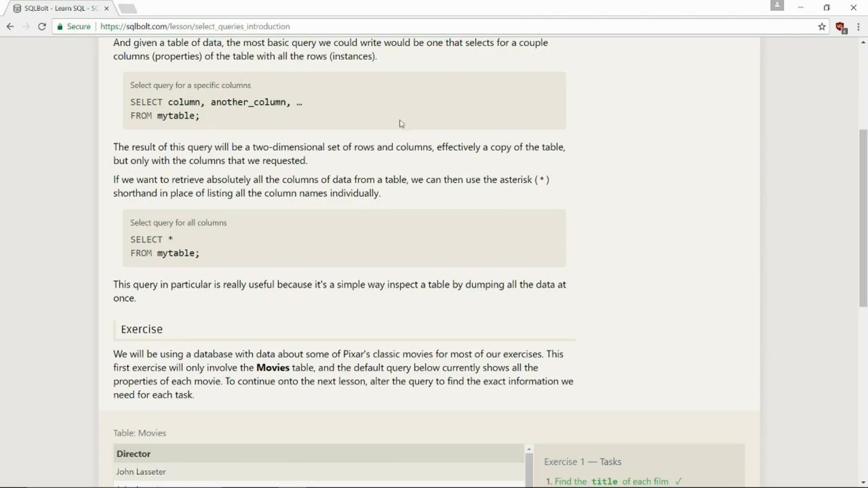
mouse_move(206, 135)
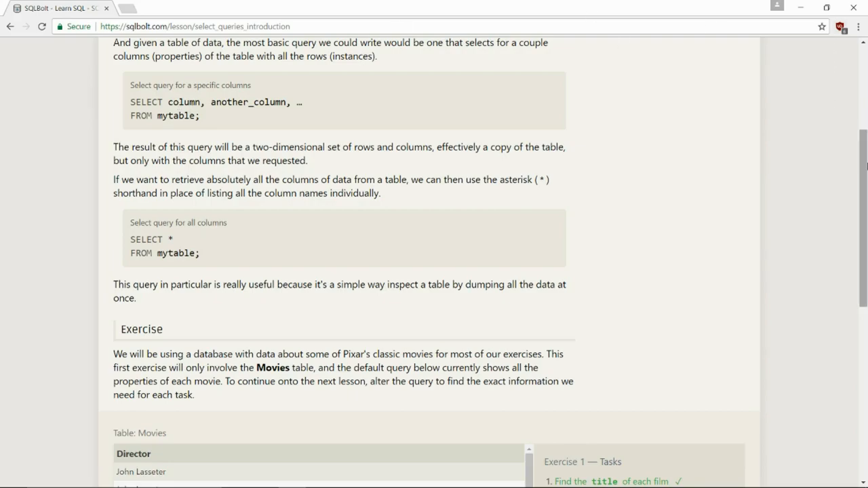
Step: Write 'select title, director from movies;' in the exercise editor
scroll(down, 3)
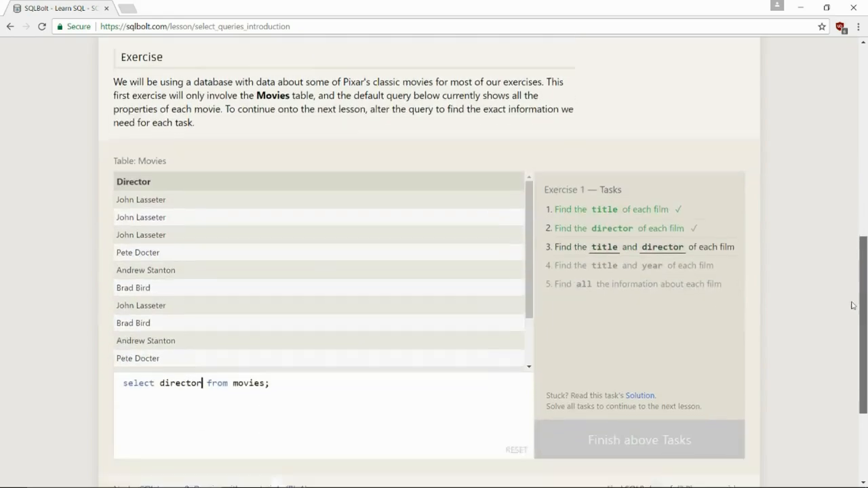
scroll(down, 3)
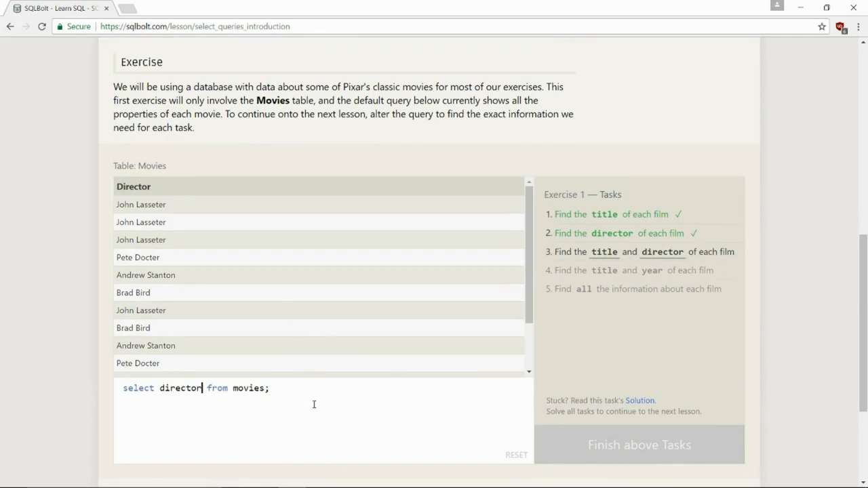
key(Backspace)
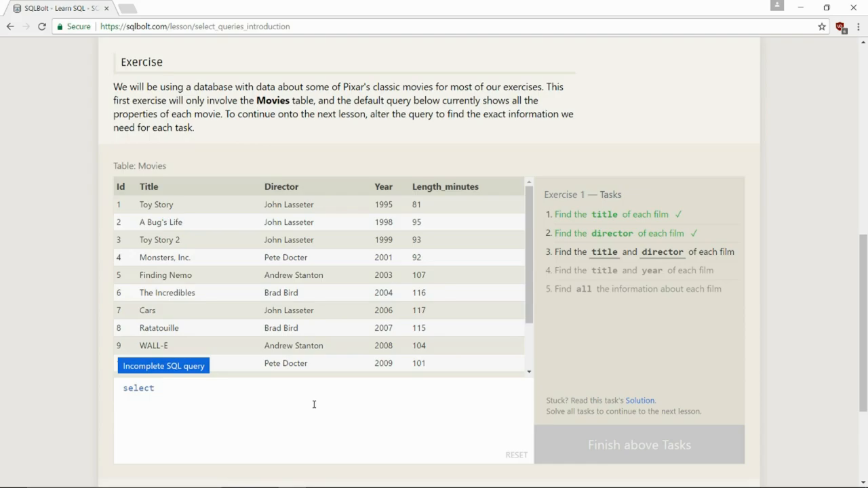
text(title,)
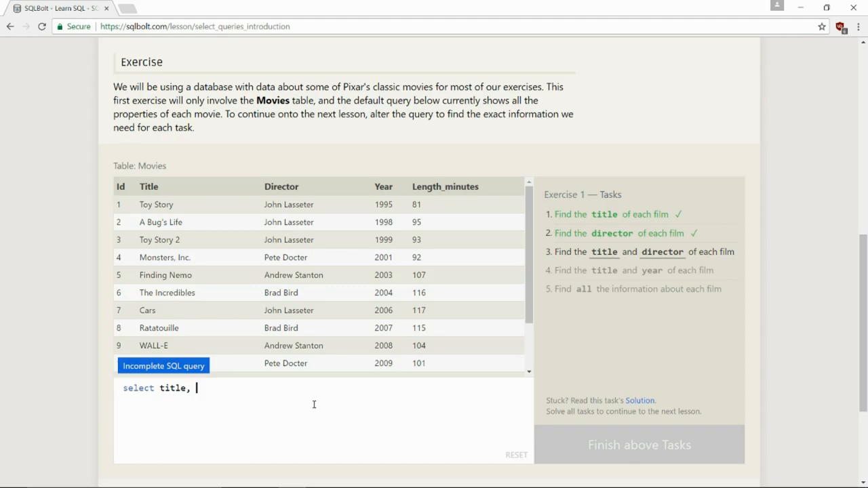
text(direc)
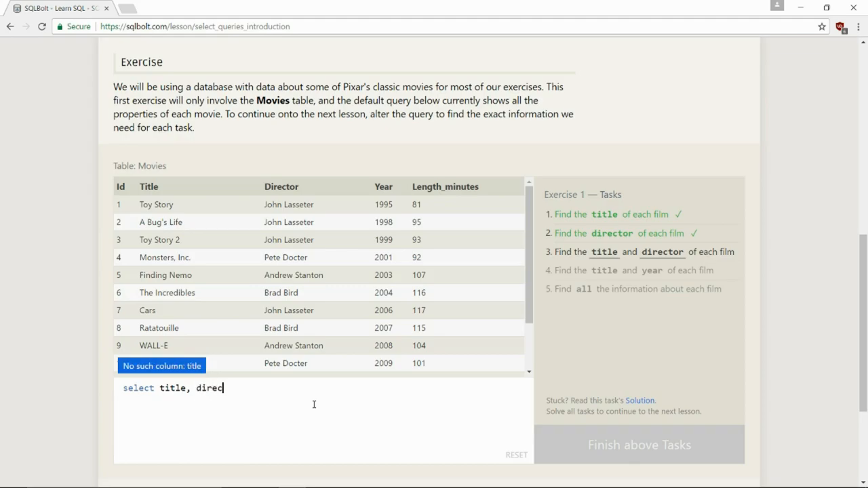
text(tor)
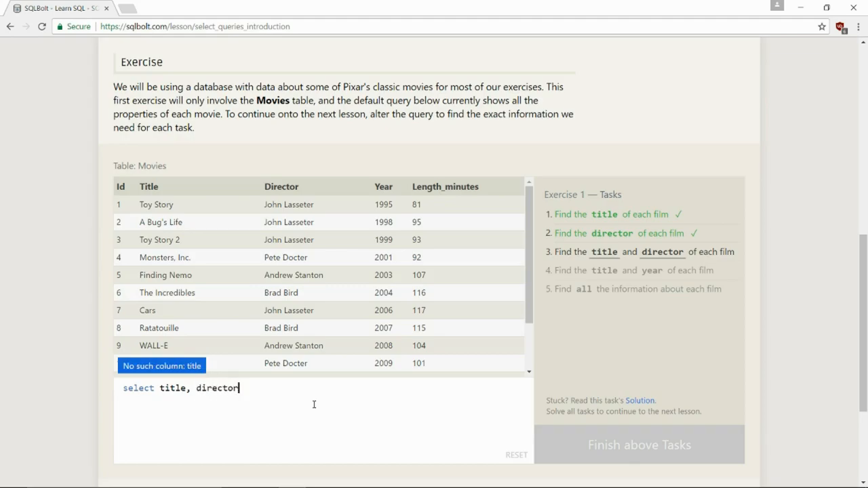
text(from)
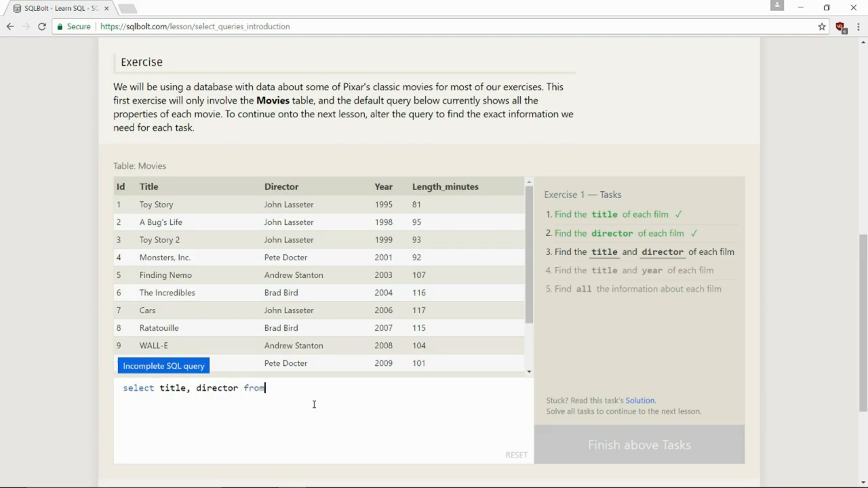
text(movies;)
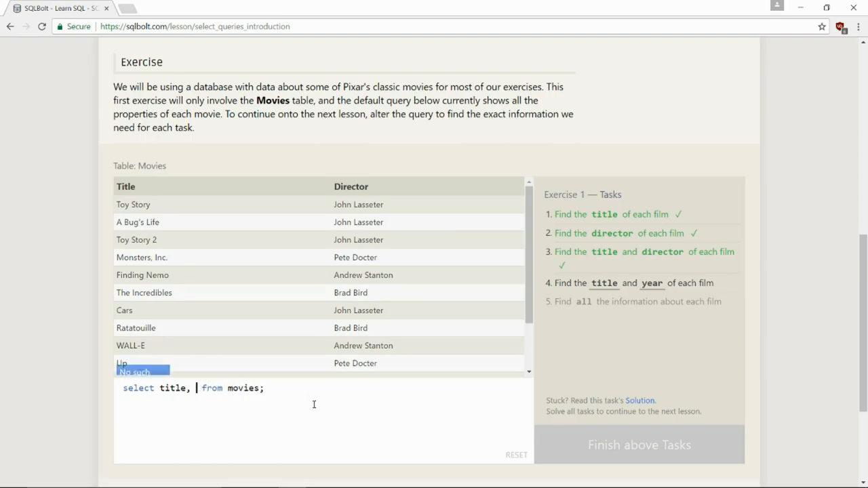
Step: Change 'director' to 'year' so the query reads 'select title, year from movies;'
text(year)
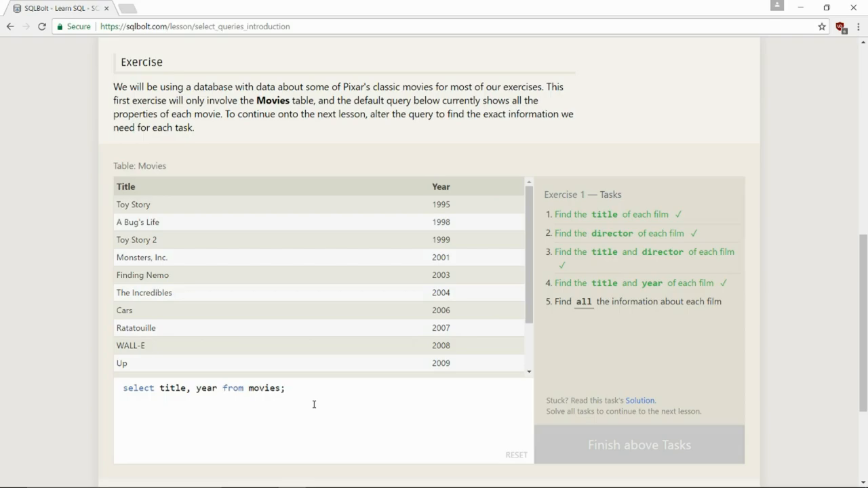
mouse_move(371, 320)
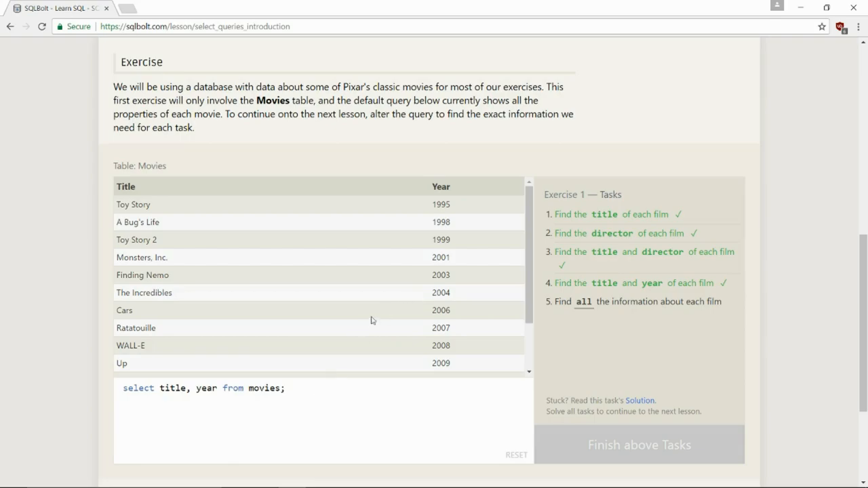
mouse_move(366, 405)
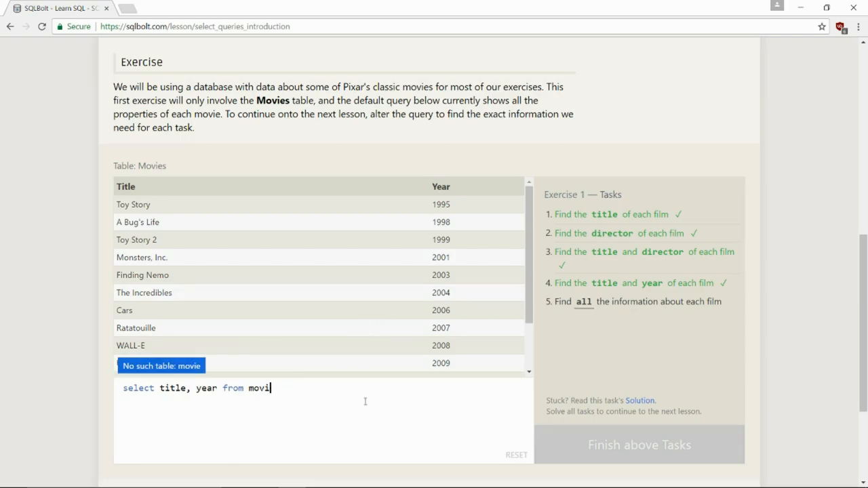
Step: Backspace away the entire 'select title, year from movies;' query
key(BackSpace)
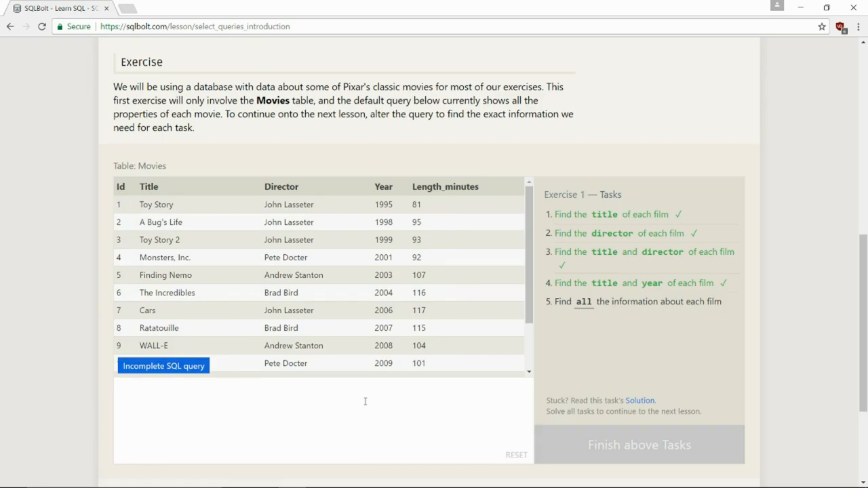
Step: Type 'select * from movies;' to return every column for all films
text(sele)
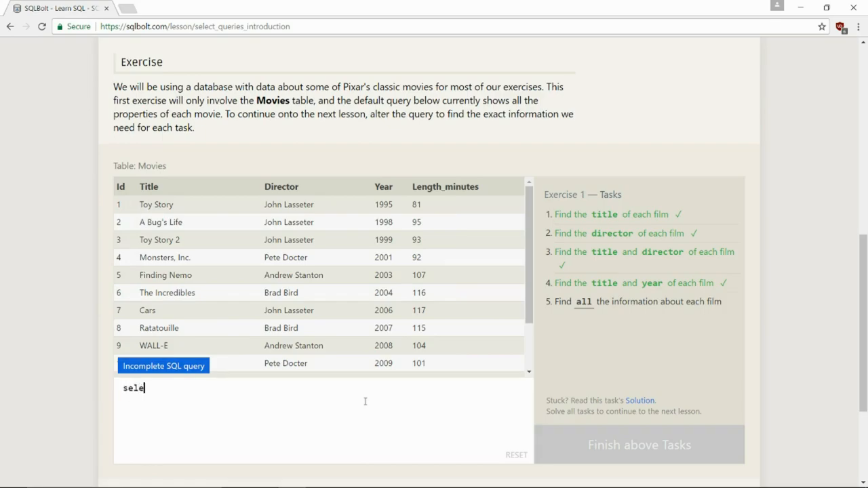
text(ct *)
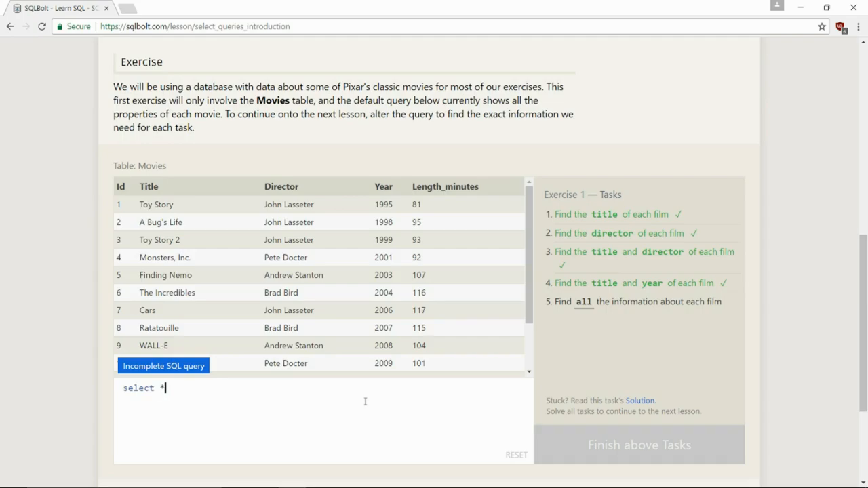
text(fro)
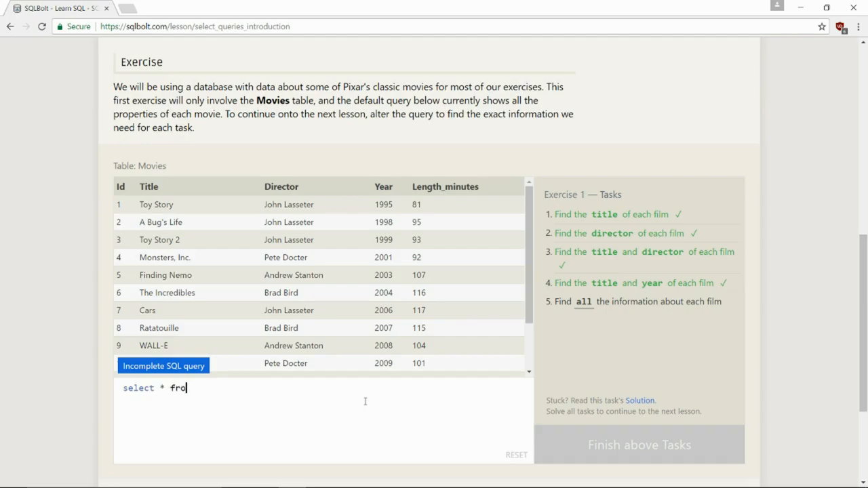
text(m)
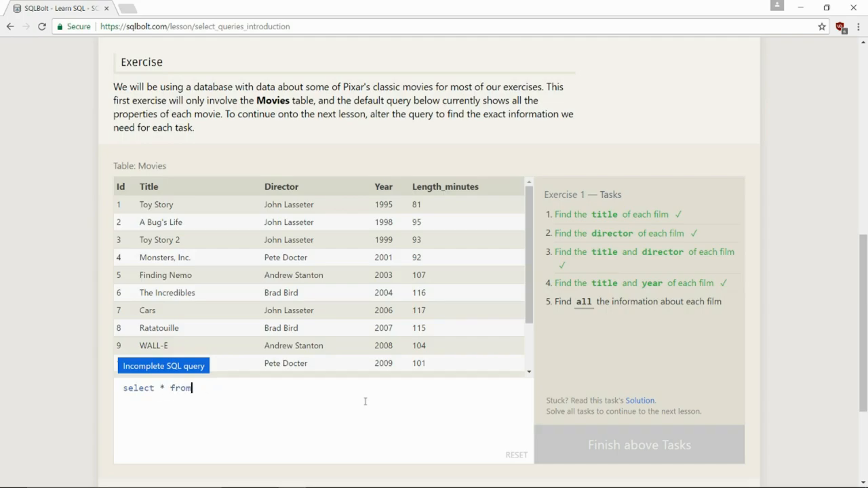
text(movi)
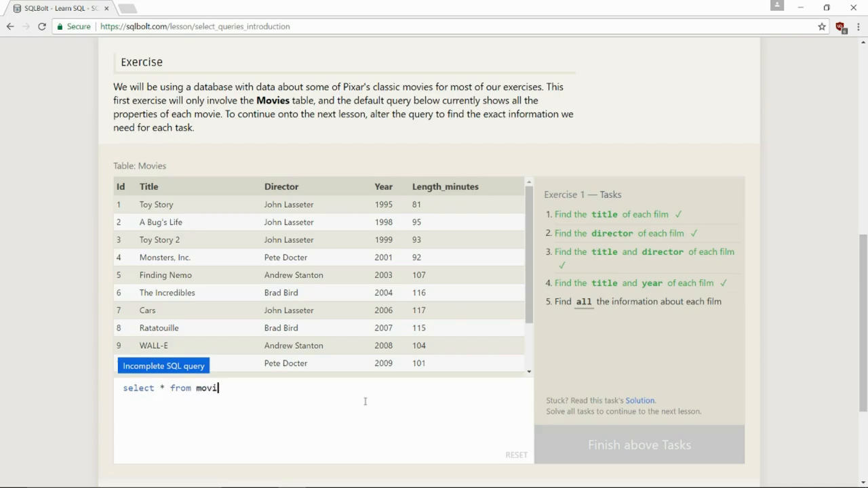
text(es;)
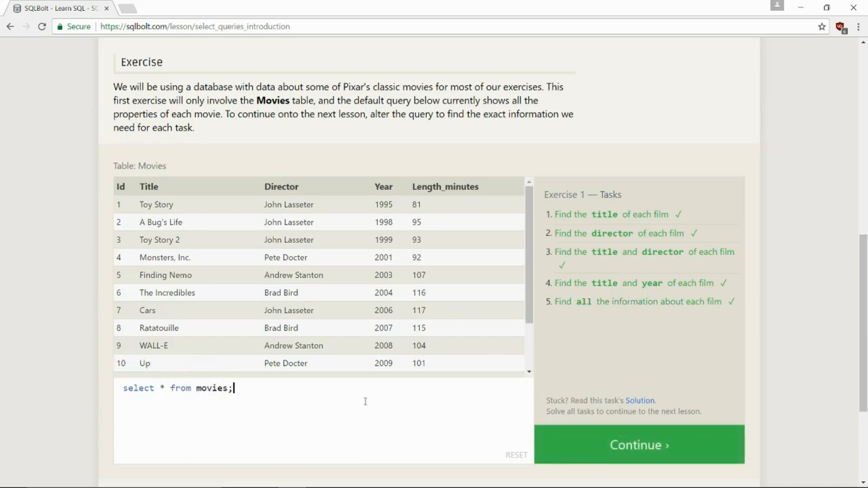